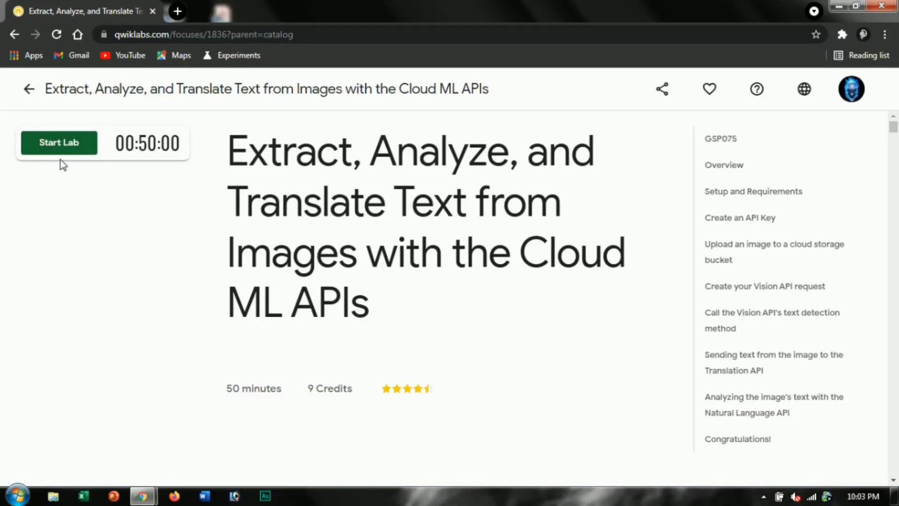
- Start the lab to issue temporary credentials, then right-click the Open Google Console button
{"action": "left_click", "coordinate": [59, 142]}
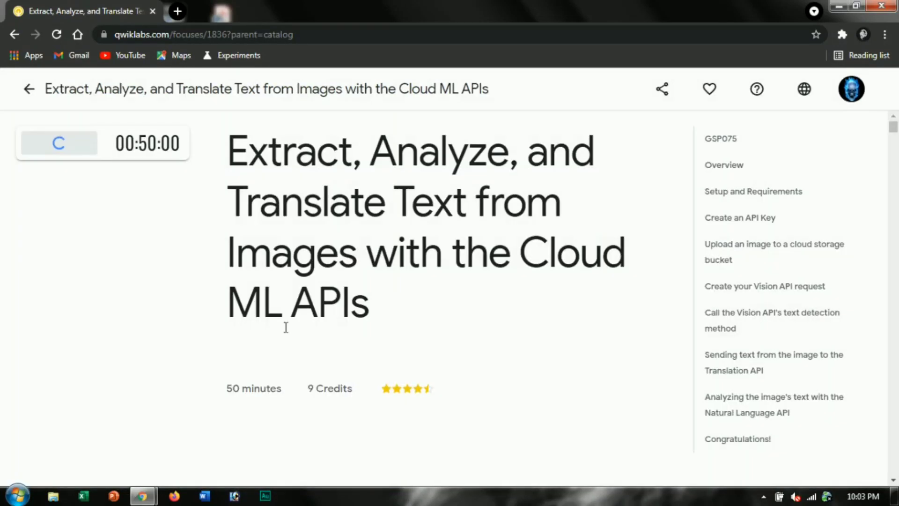
{"action": "left_click", "coordinate": [59, 143]}
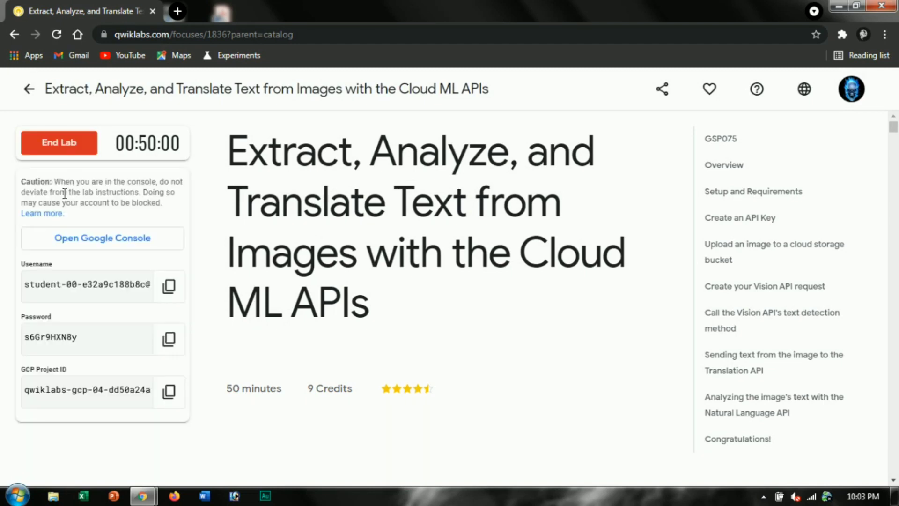
{"action": "right_click", "coordinate": [102, 238]}
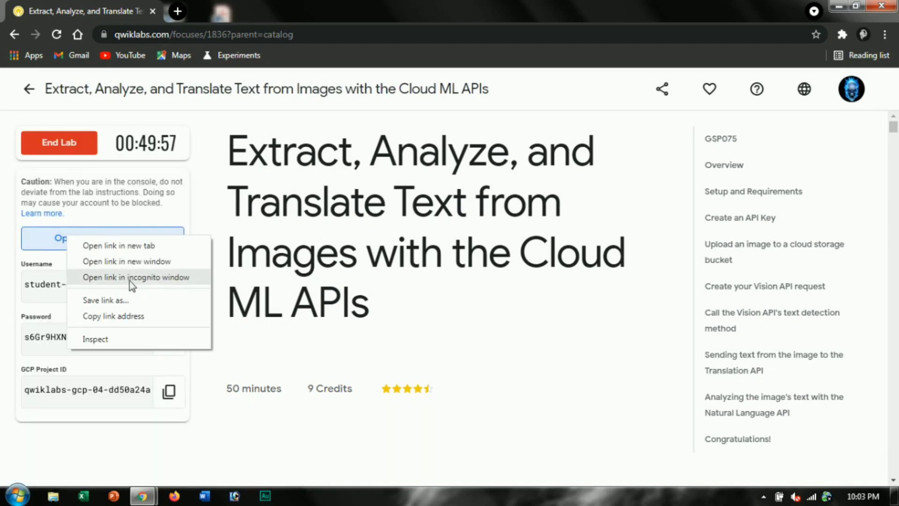
- Open the Google Console in an incognito window, sign in, and accept the new lab account's terms
{"action": "left_click", "coordinate": [136, 277]}
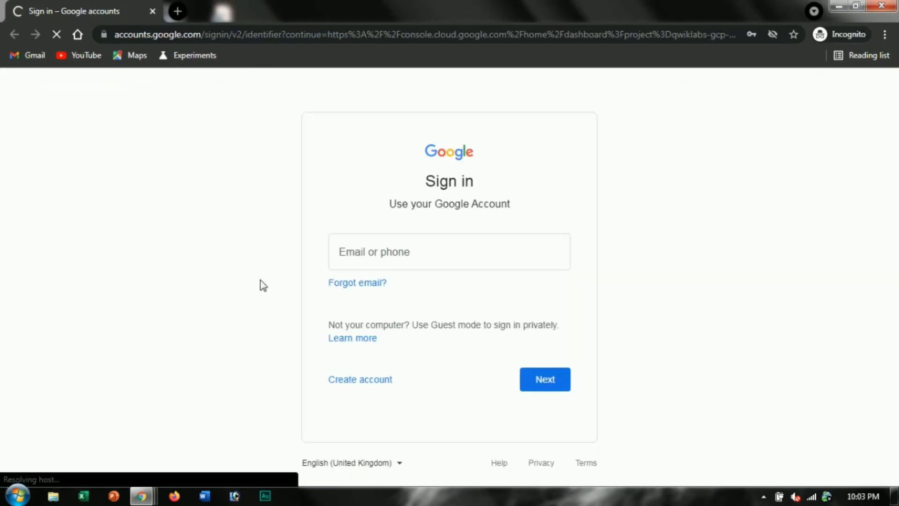
{"action": "left_click", "coordinate": [544, 379]}
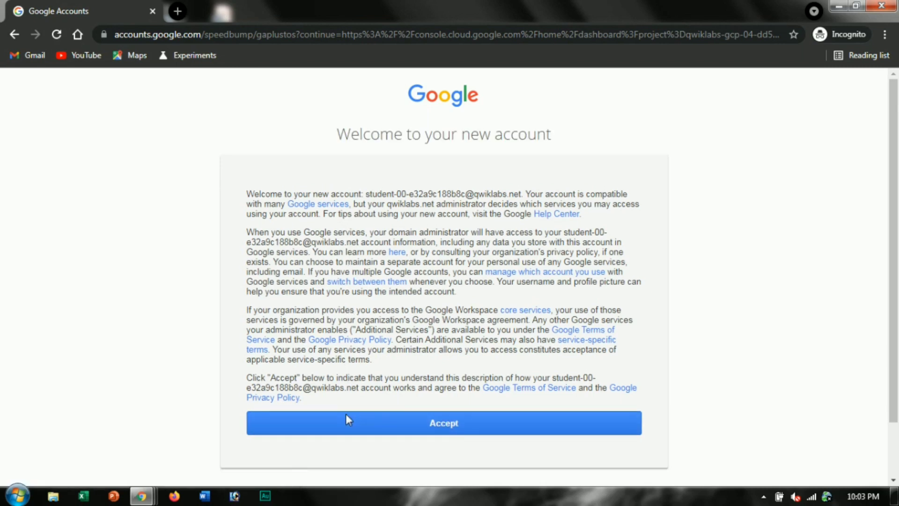
{"action": "left_click", "coordinate": [443, 423]}
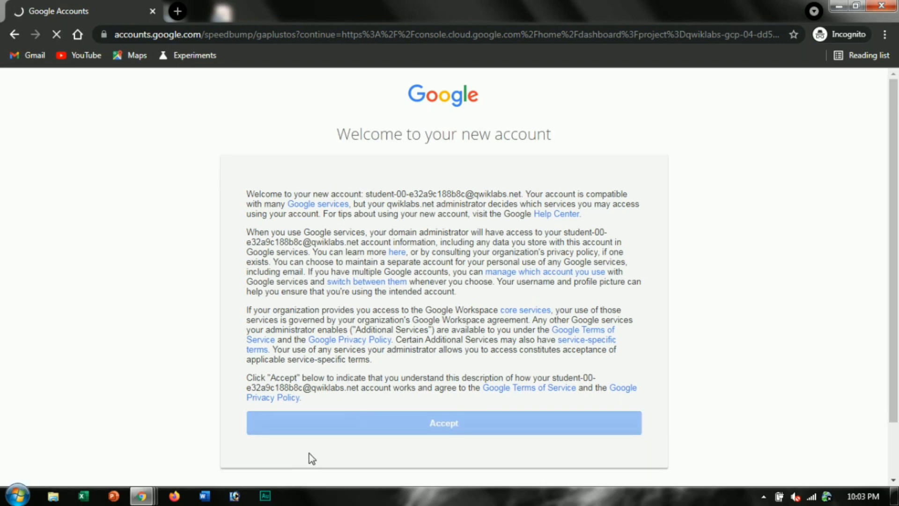
{"action": "left_click", "coordinate": [443, 423]}
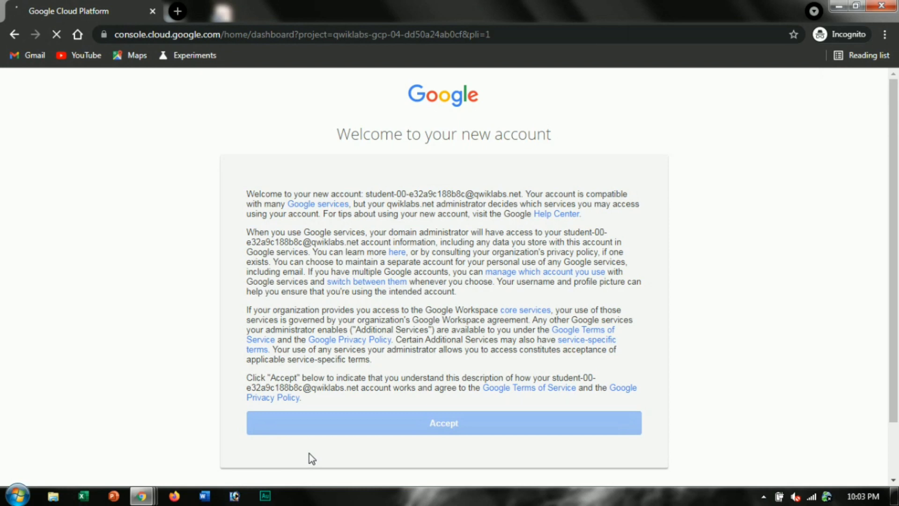
{"action": "left_click", "coordinate": [444, 422]}
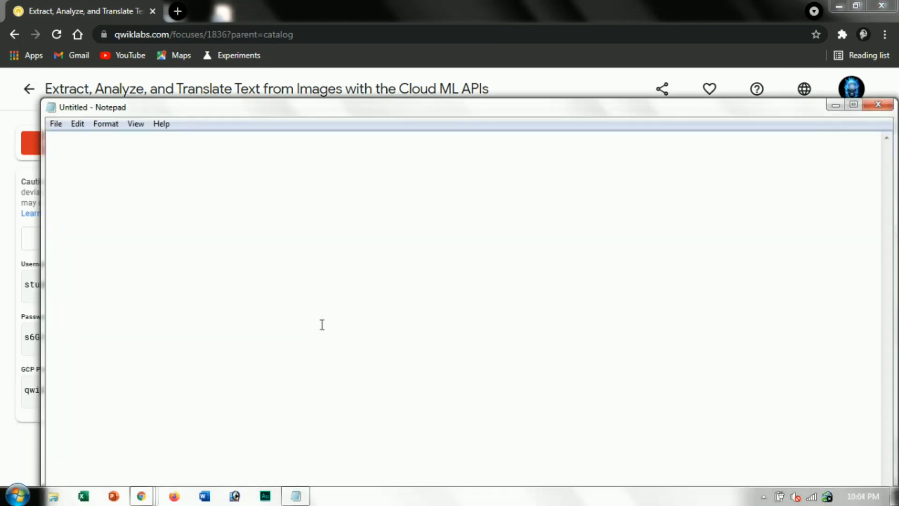
- Type a note: wait here 5 min, close the lab, and it will automatically mark as completed
{"action": "type", "text": "Just wait on this p"}
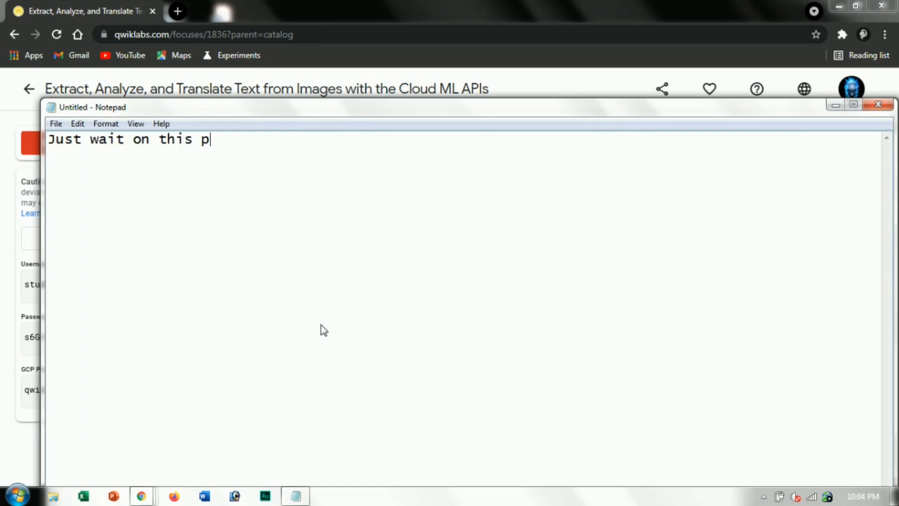
{"action": "type", "text": "age for 5"}
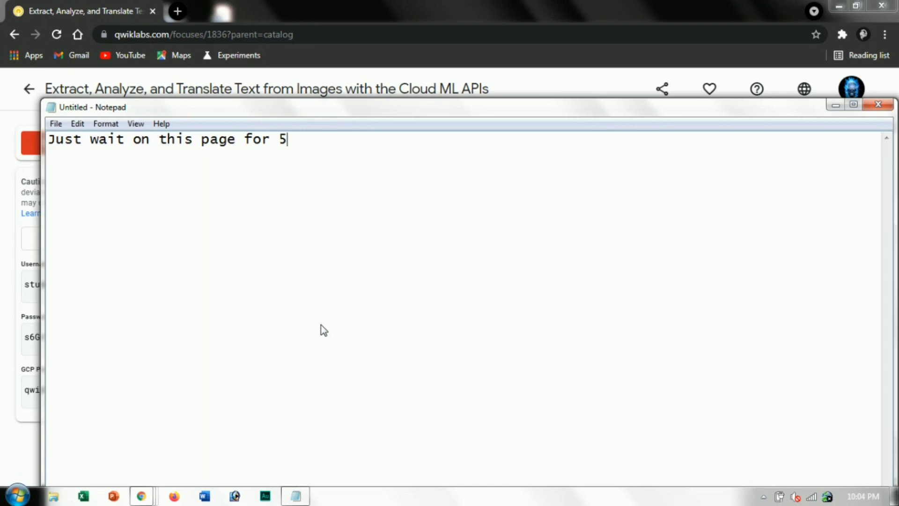
{"action": "type", "text": "min and close the lab"}
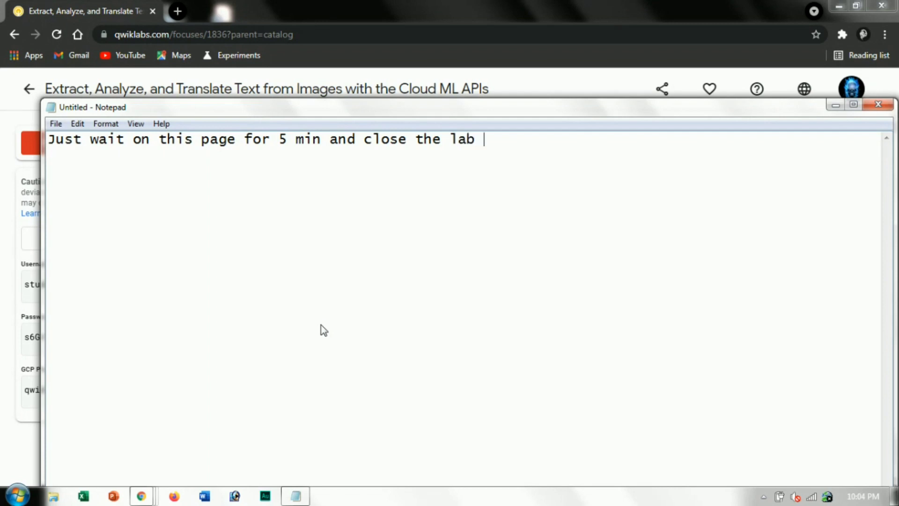
{"action": "type", "text": "it will a"}
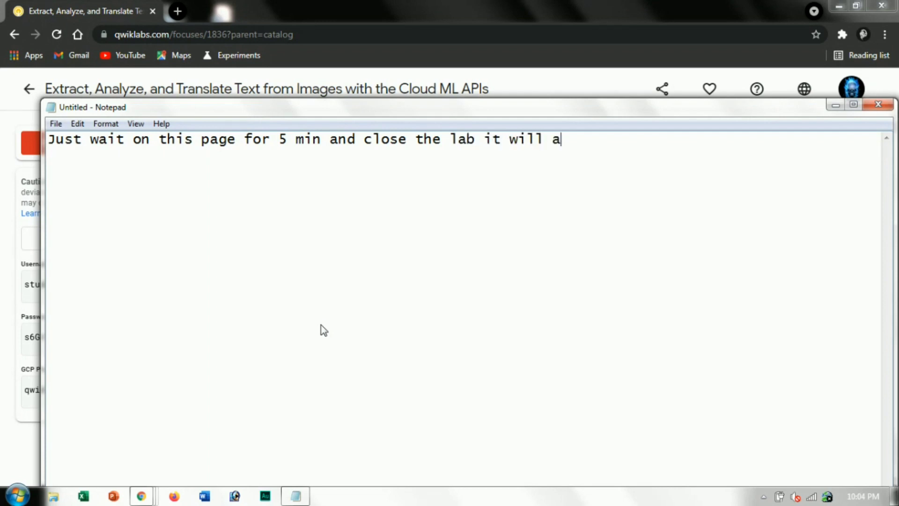
{"action": "type", "text": "utomati"}
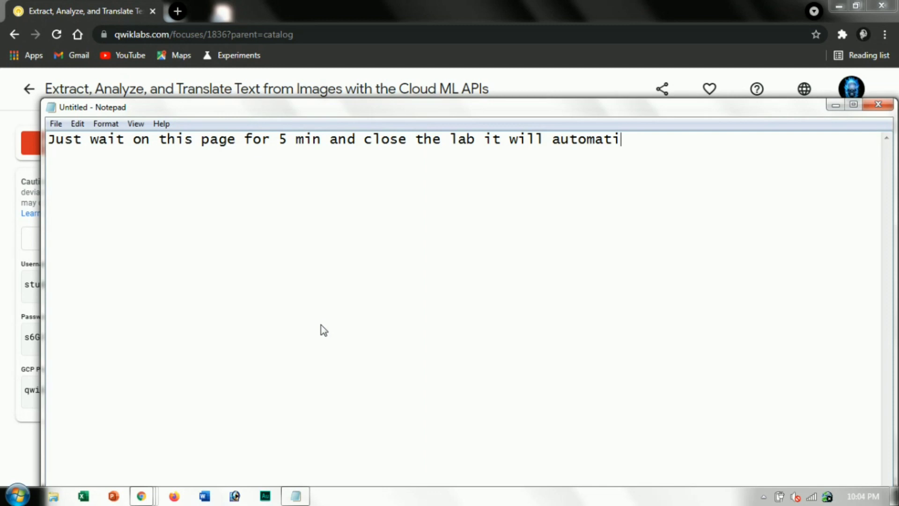
{"action": "type", "text": "cally a"}
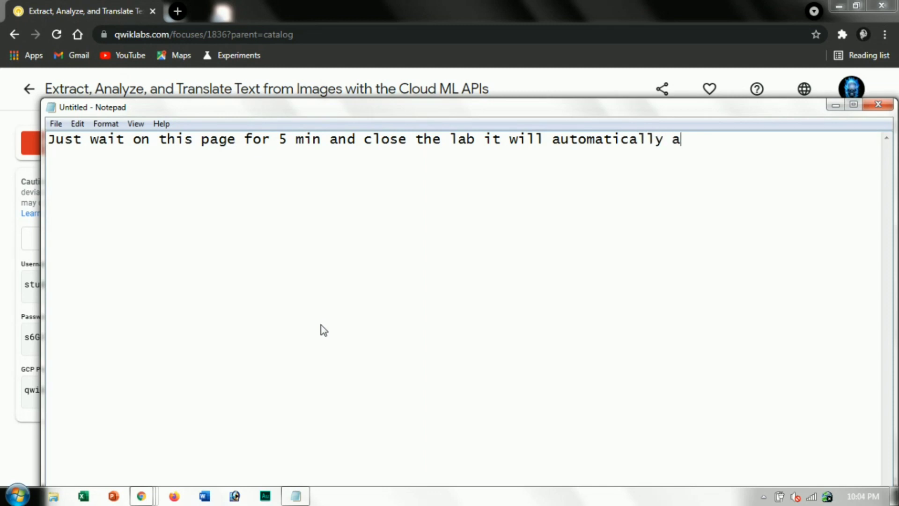
{"action": "type", "text": "mark as"}
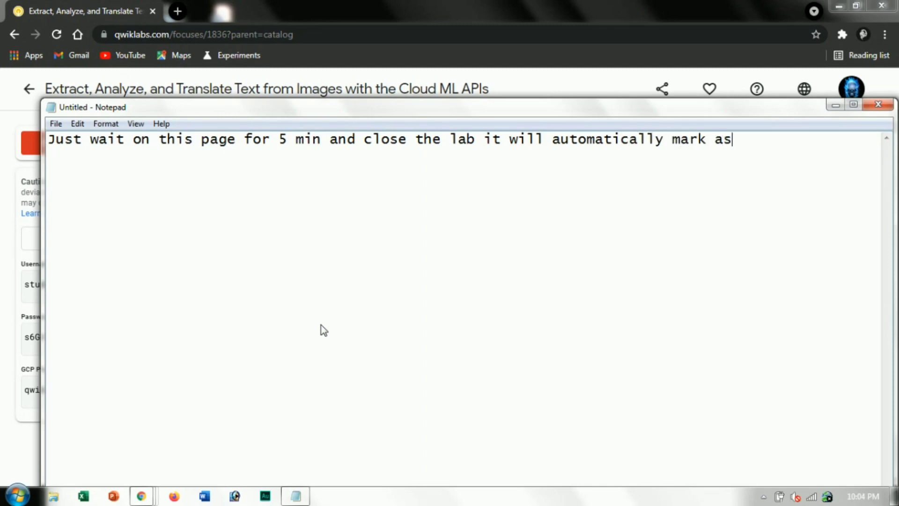
{"action": "type", "text": "complet"}
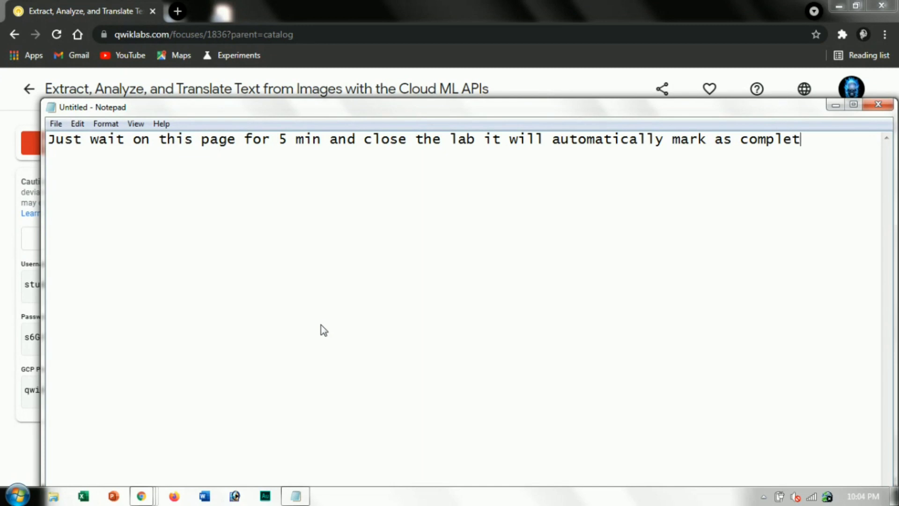
{"action": "type", "text": "ed"}
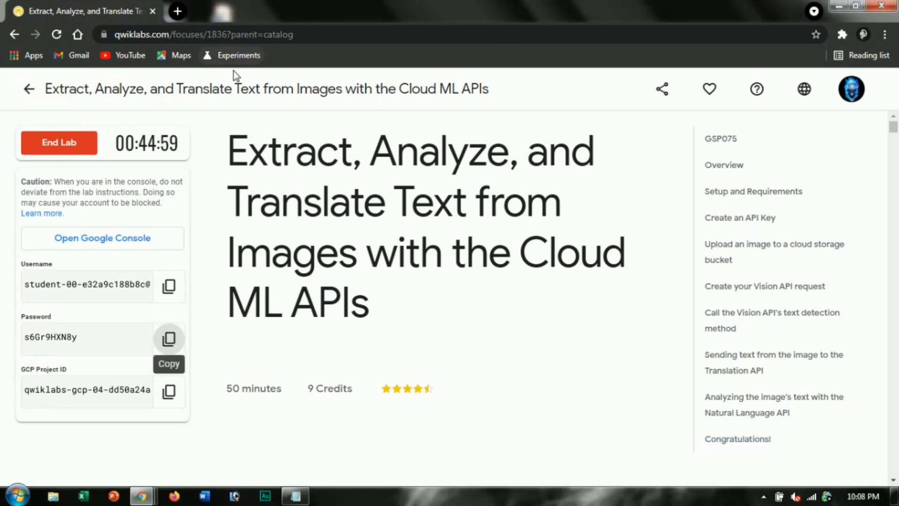
- End the running lab, resetting its timer to 50 minutes and bringing up the satisfaction survey
{"action": "left_click", "coordinate": [59, 143]}
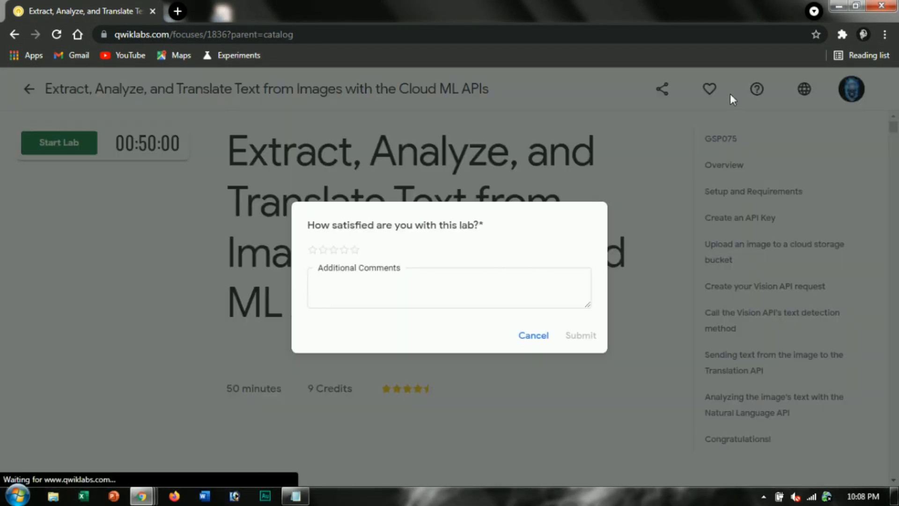